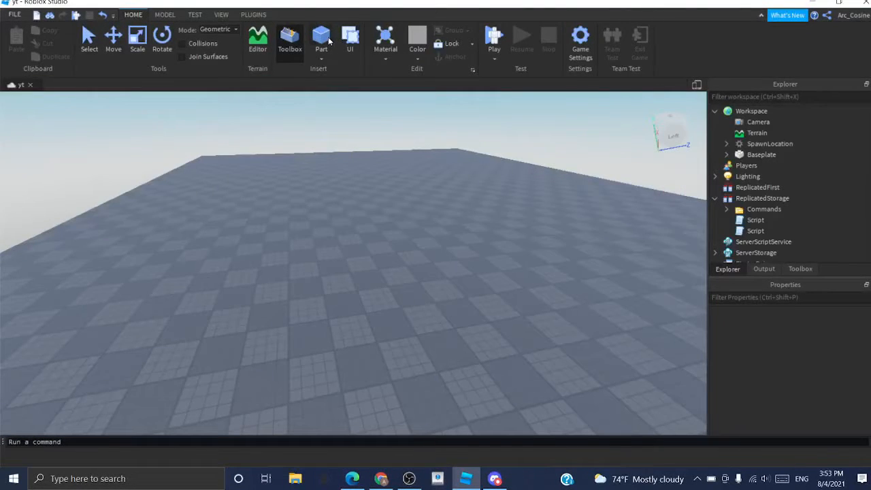
mouse_move(321, 38)
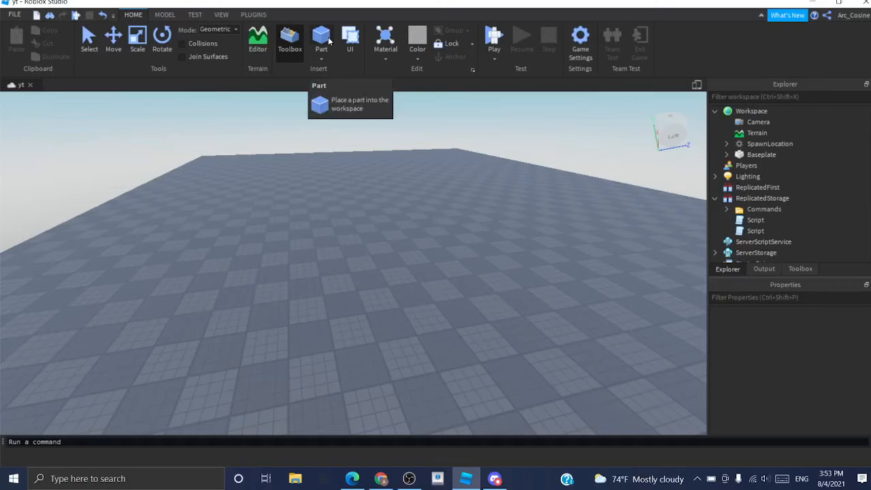
mouse_move(461, 248)
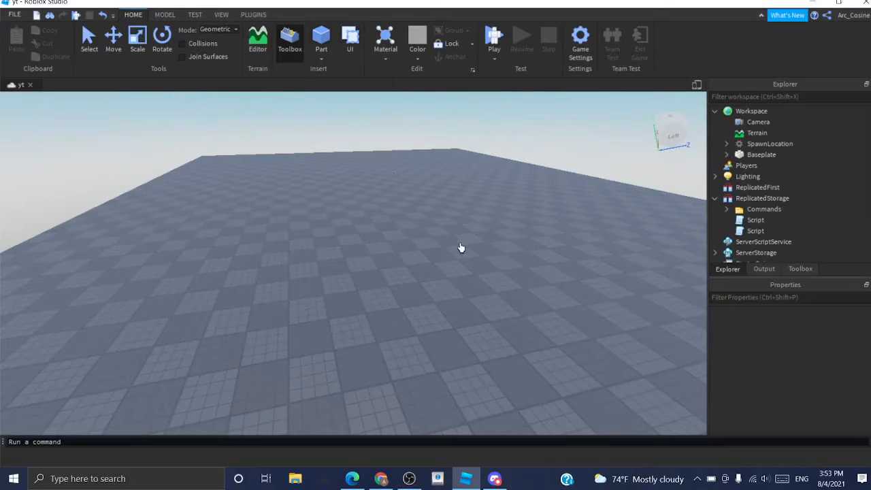
Insert a new Part and drag it into a long thin bar above the baseplate.
left_click(321, 39)
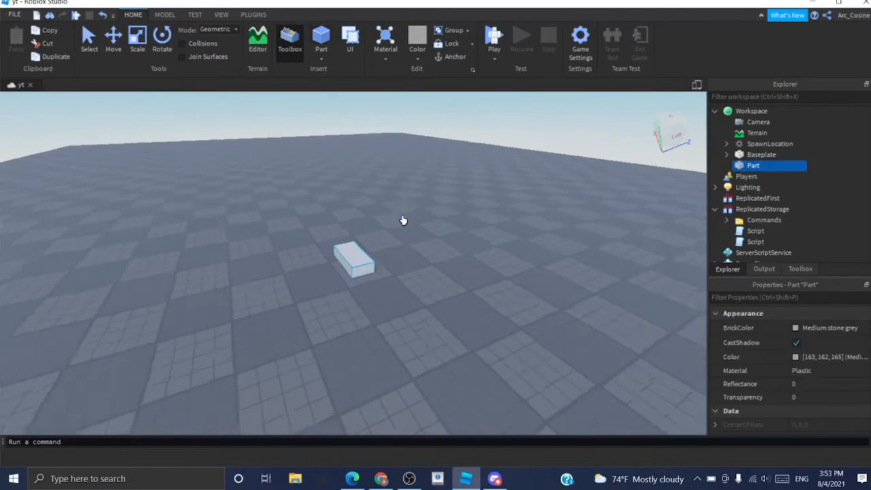
left_click(113, 38)
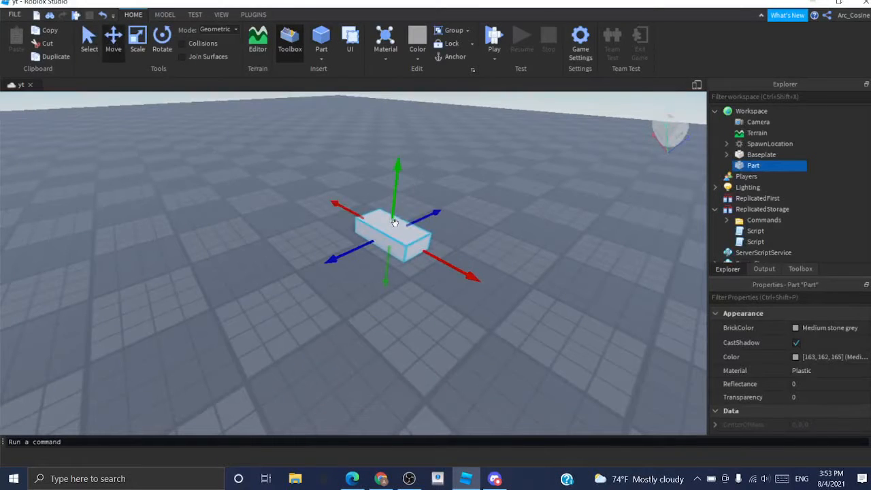
left_click_drag(394, 225, 317, 333)
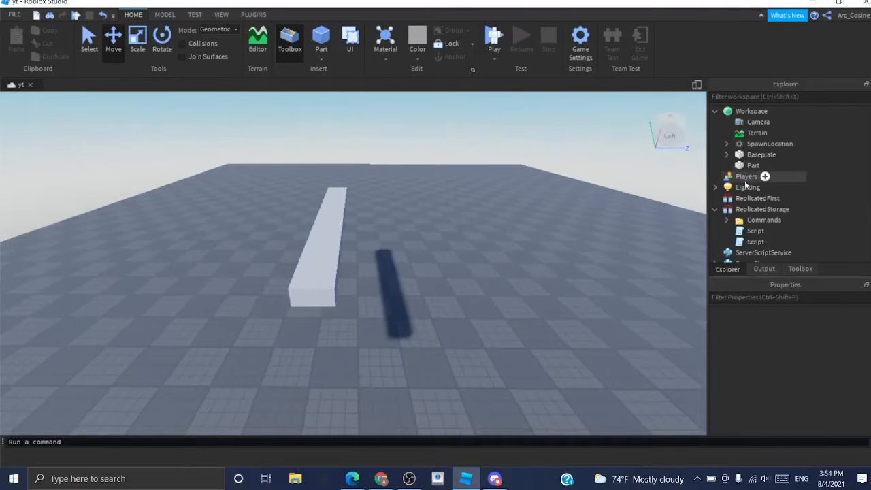
Insert a Script inside the Part from the Explorer.
left_click(753, 165)
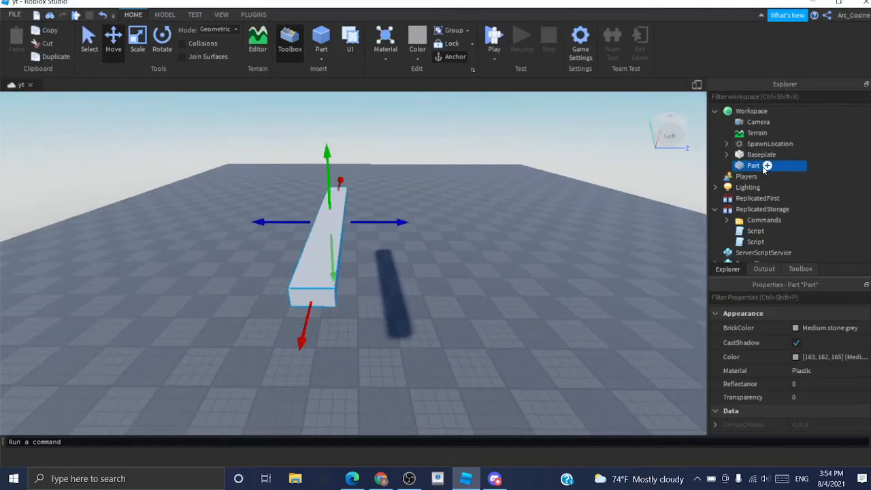
left_click(767, 165)
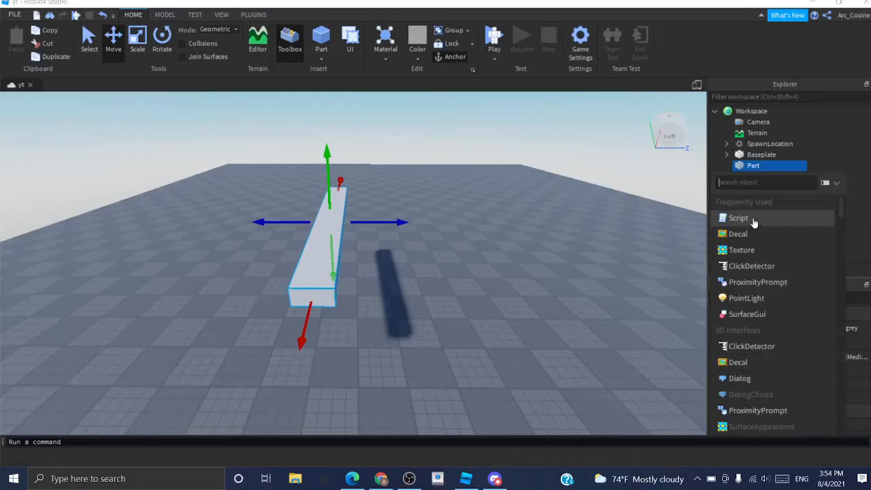
left_click(738, 217)
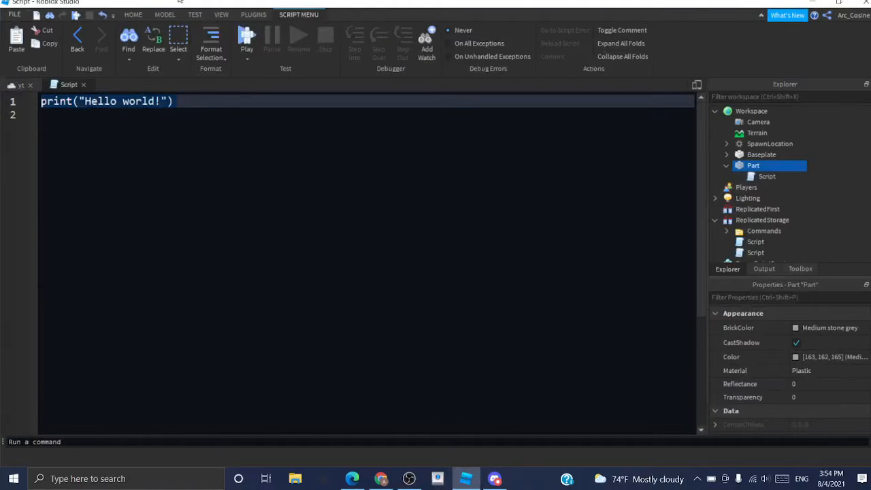
Write 'local part = script.Parent;' as the script's first line.
type("local part =")
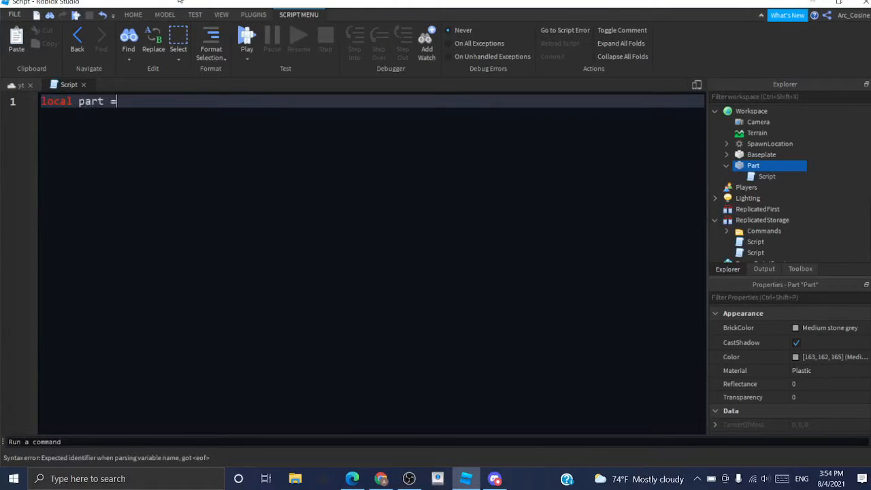
type("script.")
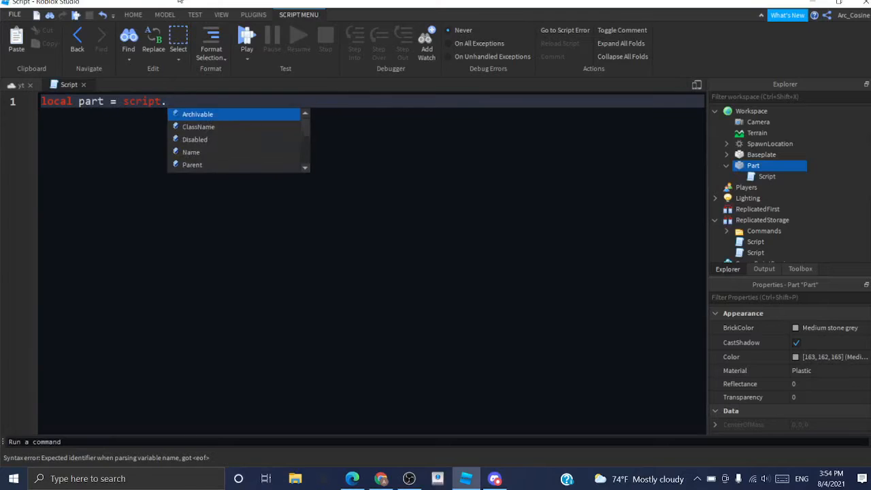
type("Parent;")
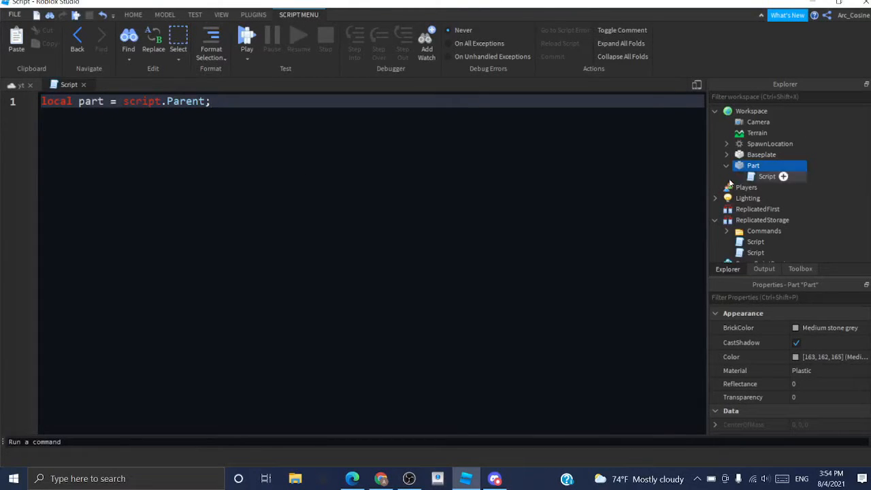
left_click(766, 176)
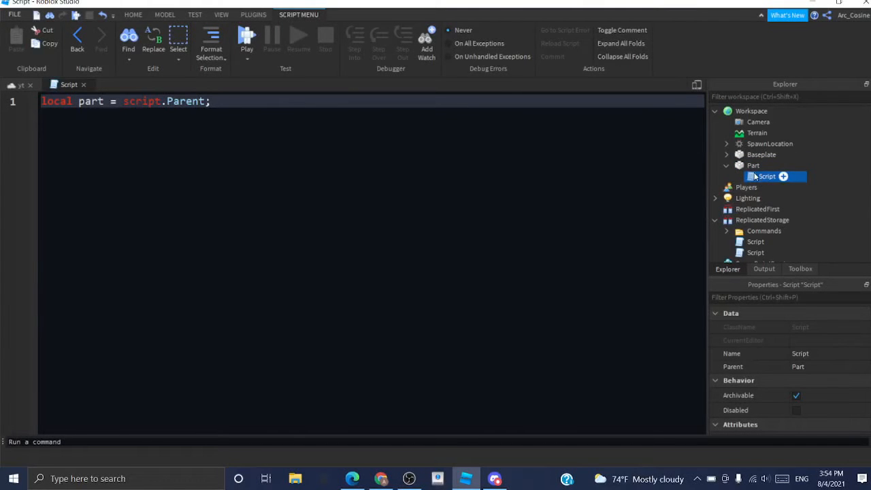
left_click(766, 177)
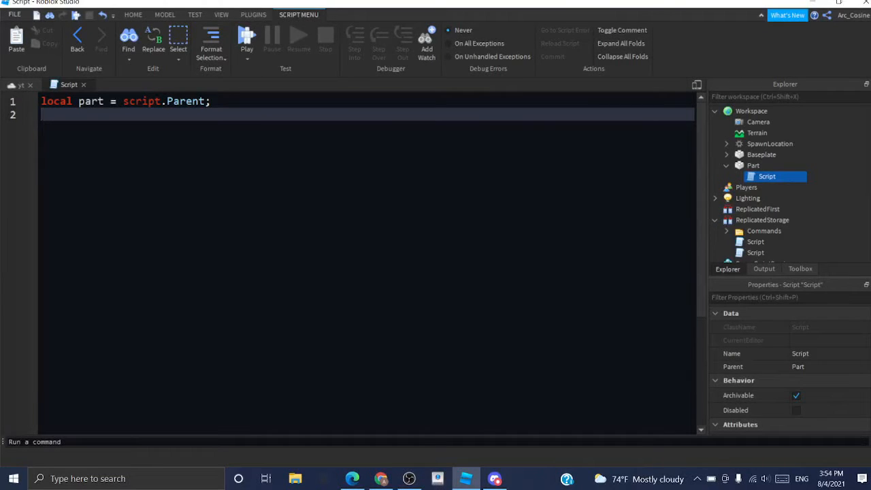
Add the line 'local speed = 75;', fixing the mistyped value.
type("local speed")
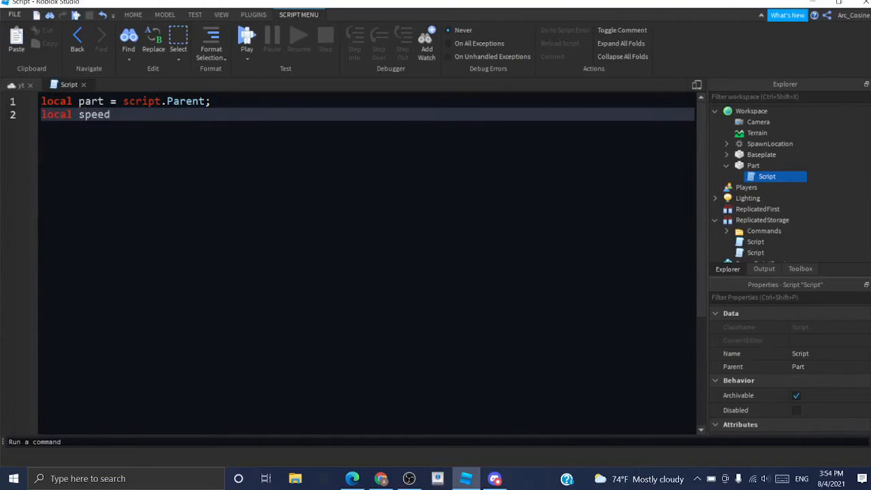
type("= 8")
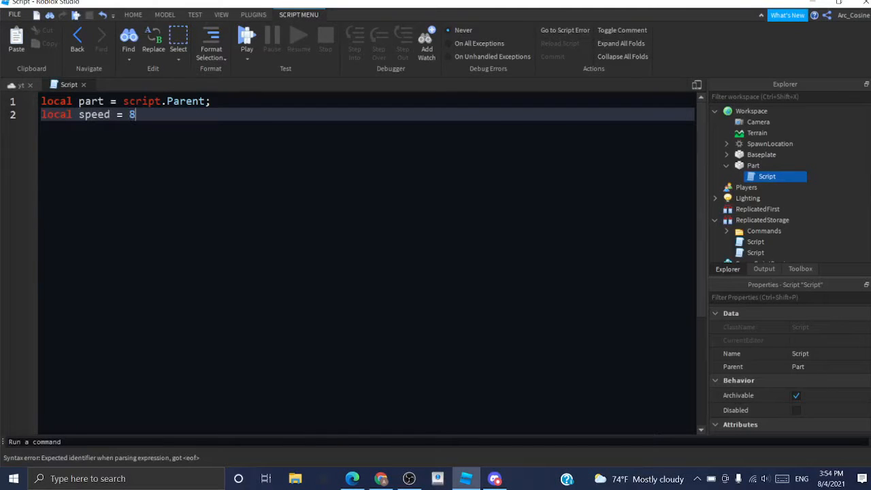
key("Backspace")
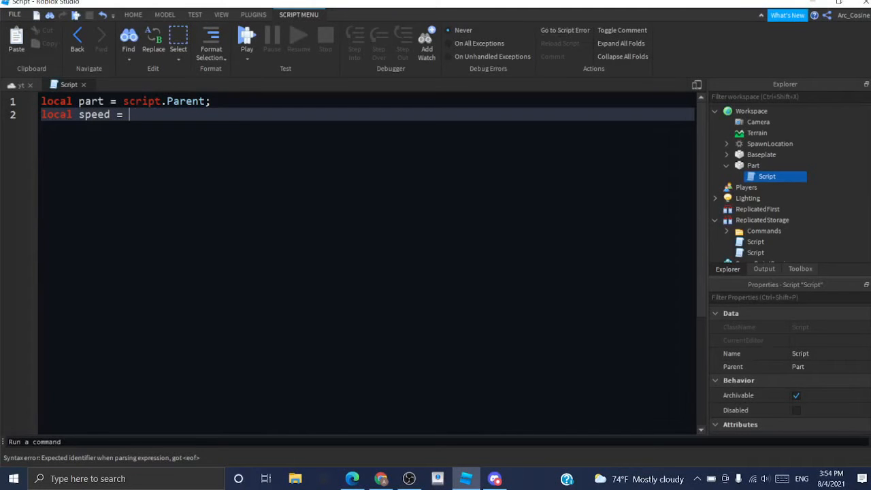
type("75;")
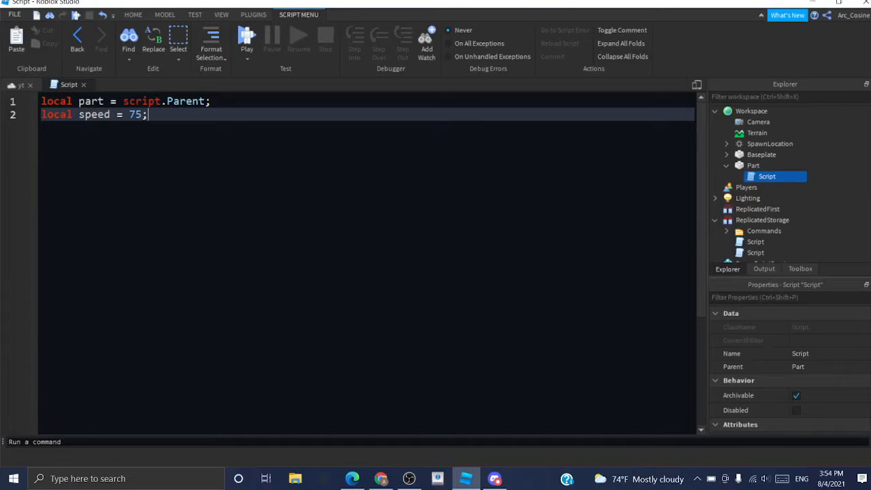
Start a local CFAng variable set to CFrame.Angles on line 4.
type("local CFAng =")
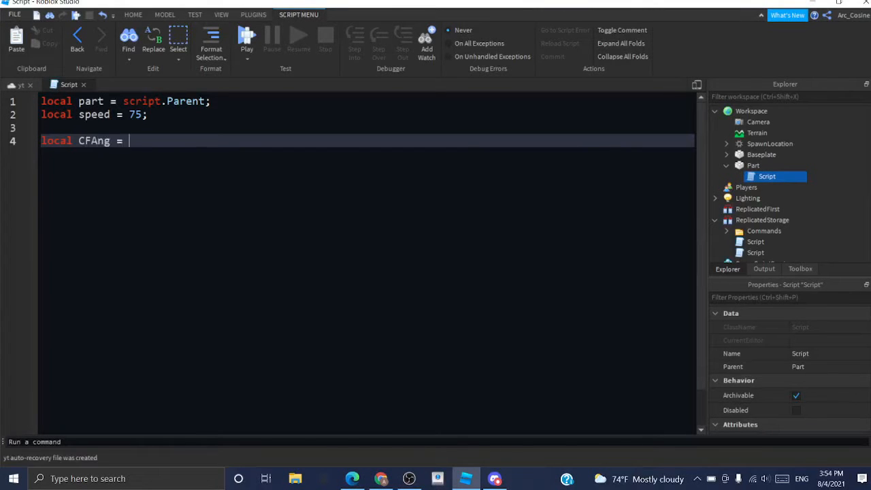
type("CFrame.Anglez")
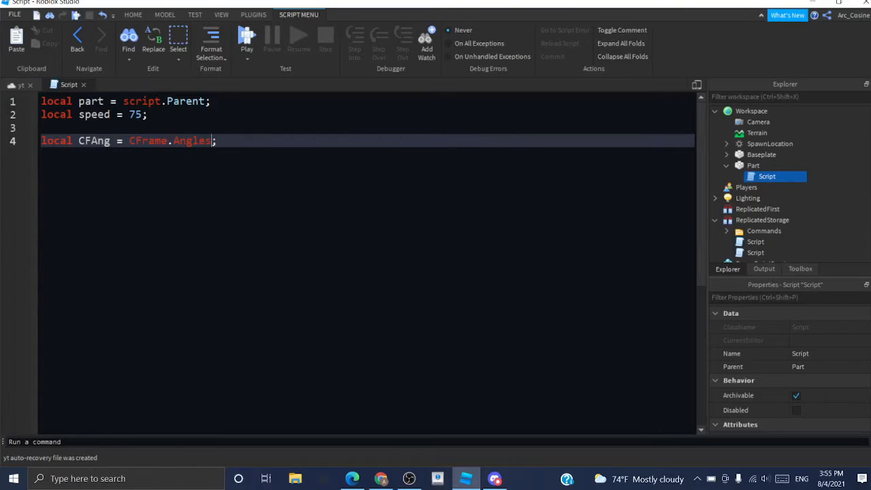
type("()")
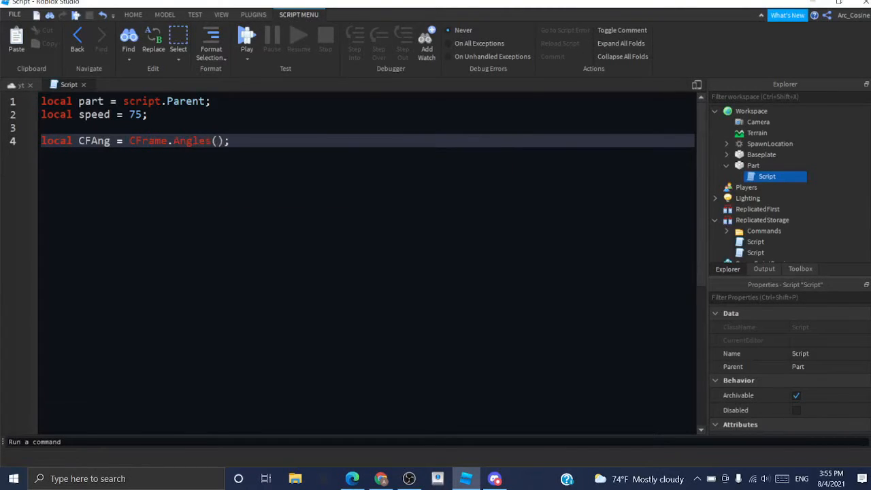
type("0, 1, 0")
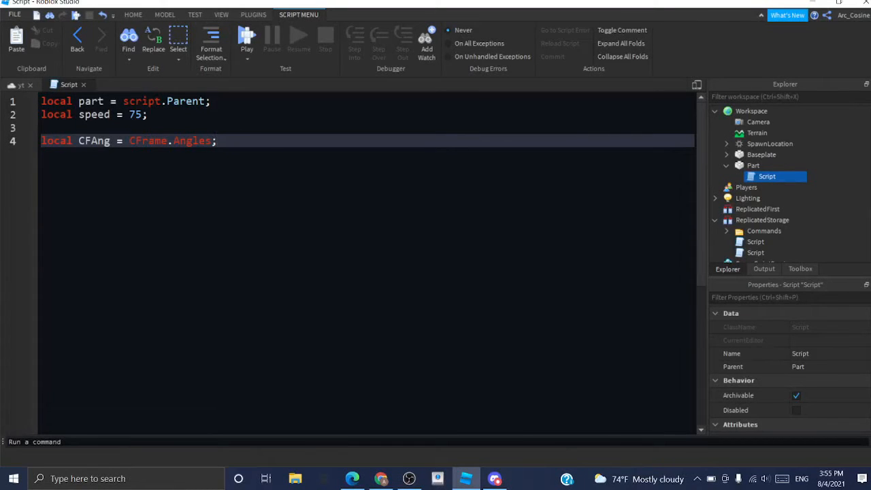
Type game:GetService("RunService").Heartbeat:Connect(function(dt) with its closing end.
type("ga,e")
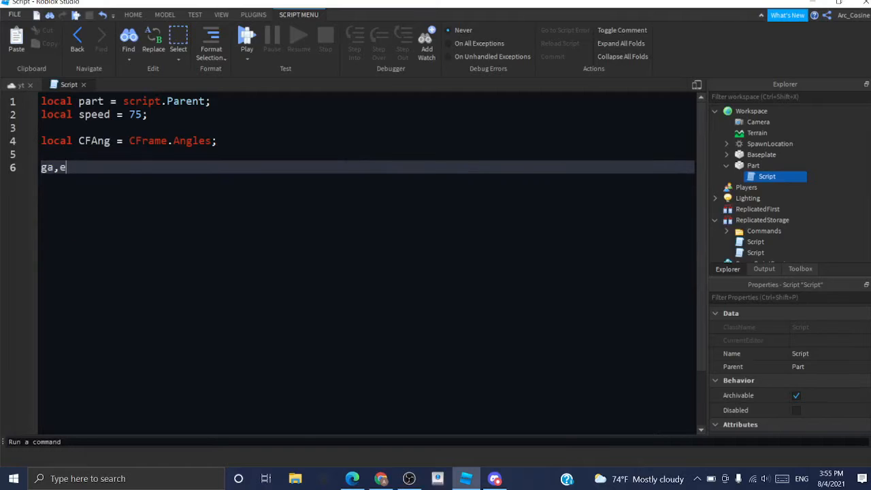
type("game:")
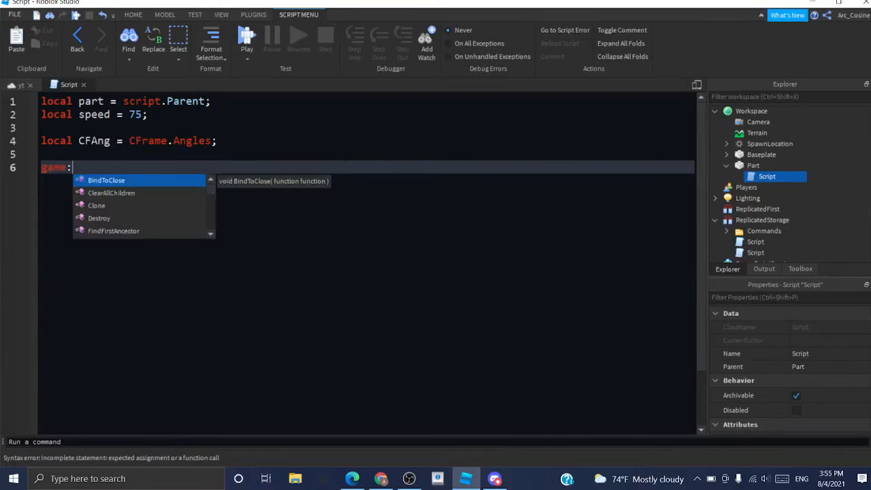
type("GetService(")
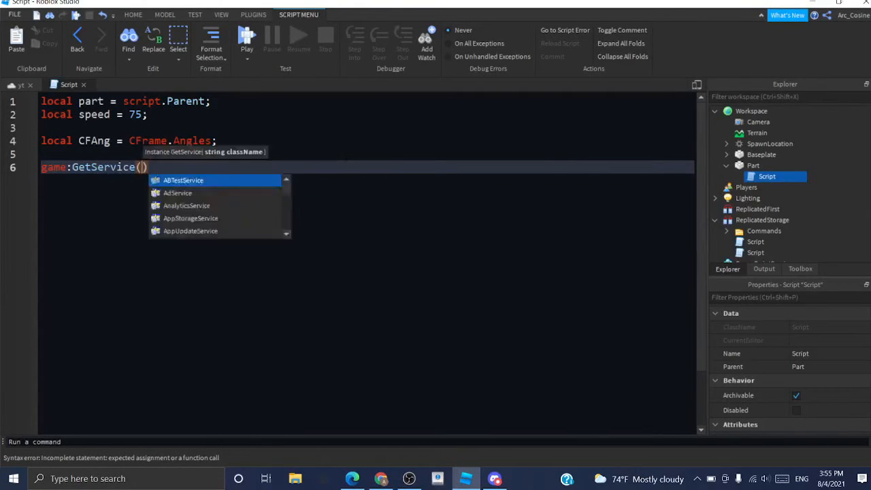
type("\"RunService\").")
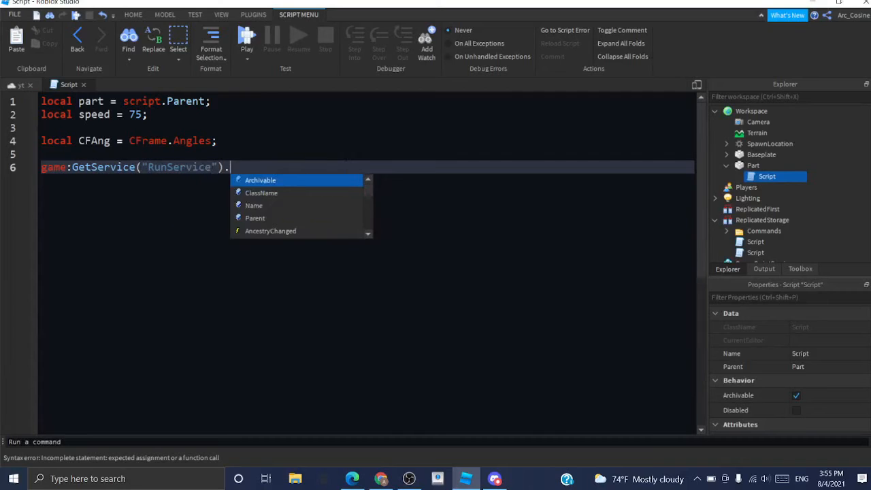
type("Heartbeat:Connect")
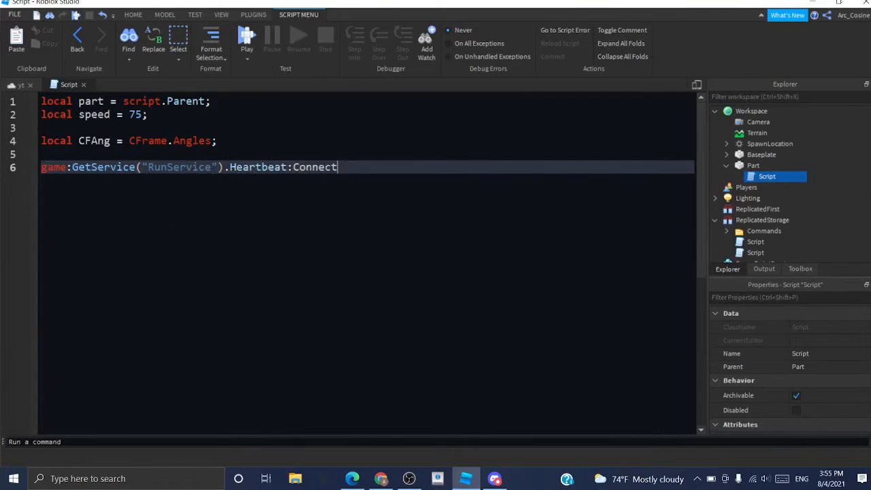
type("(function()")
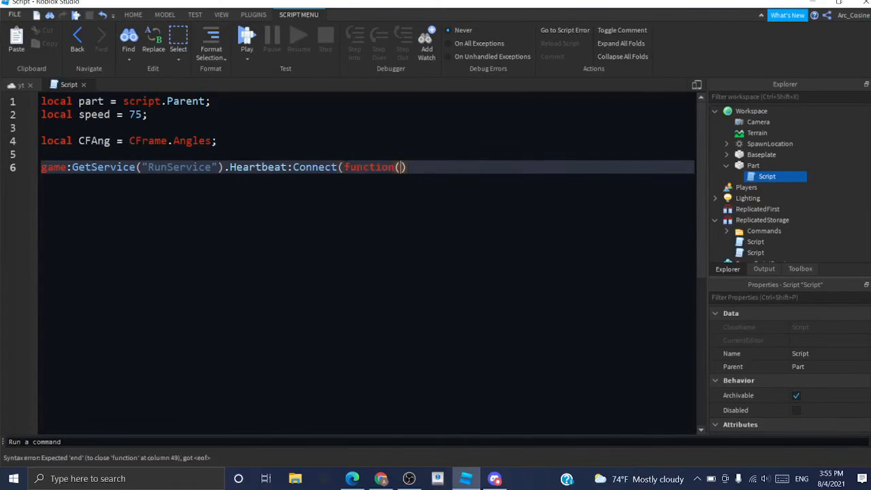
type("dt")
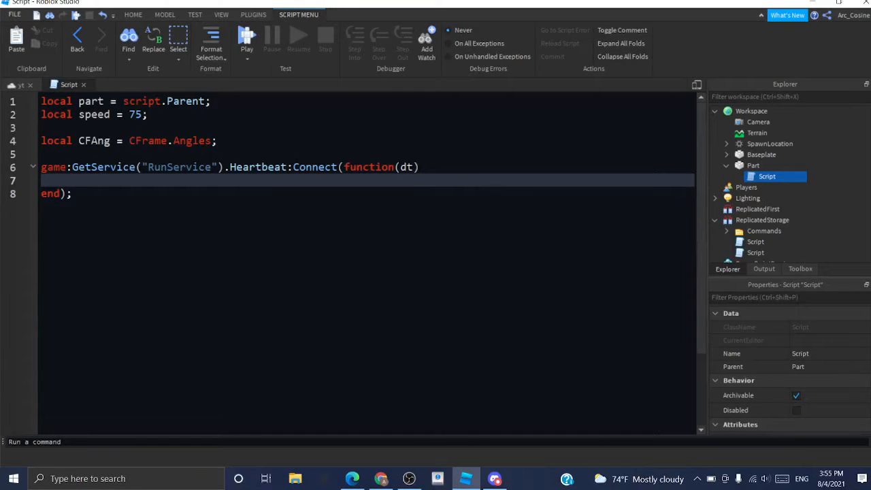
Compute 'local spin = math.pi/(100/speed)*dt' inside the Heartbeat function.
type("local sp")
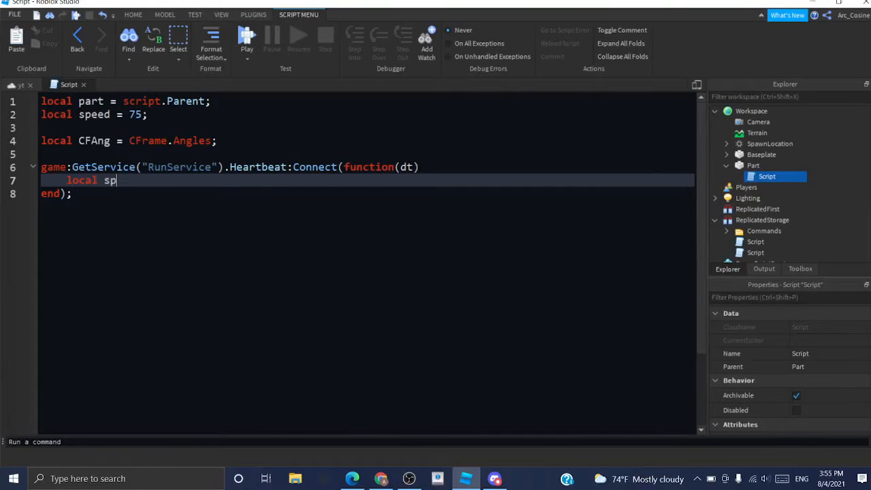
type("in")
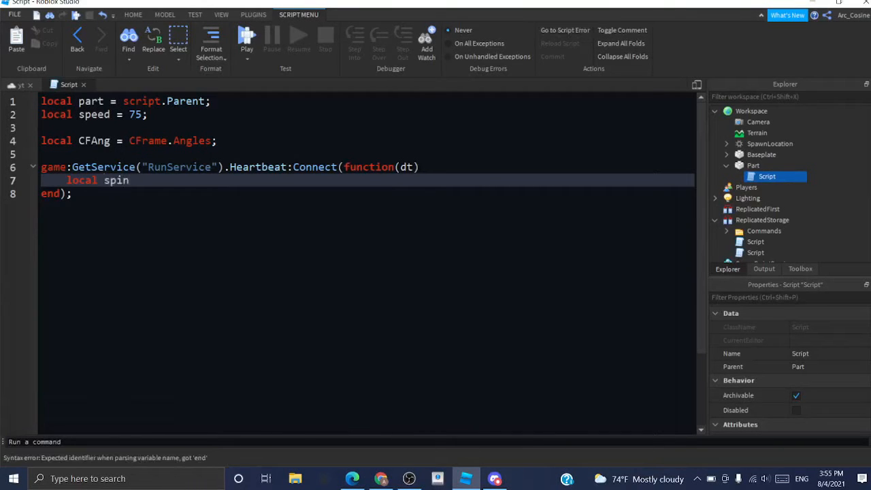
type("= math.p")
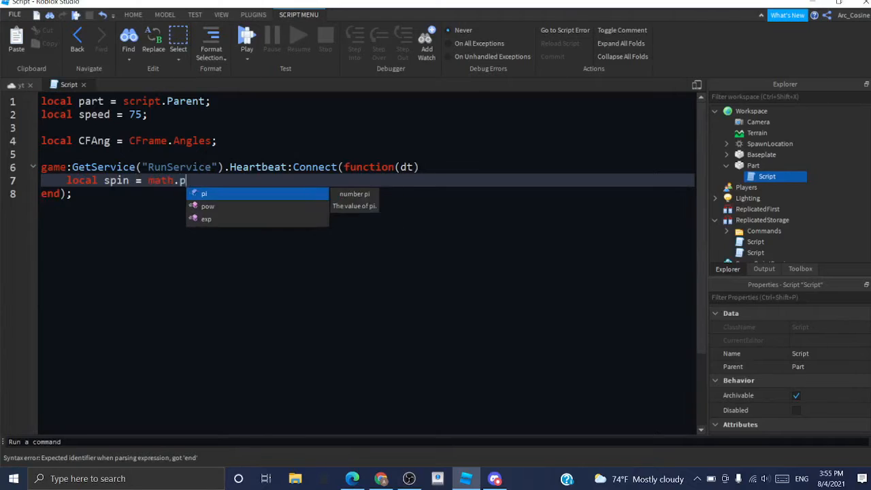
type("i/_)")
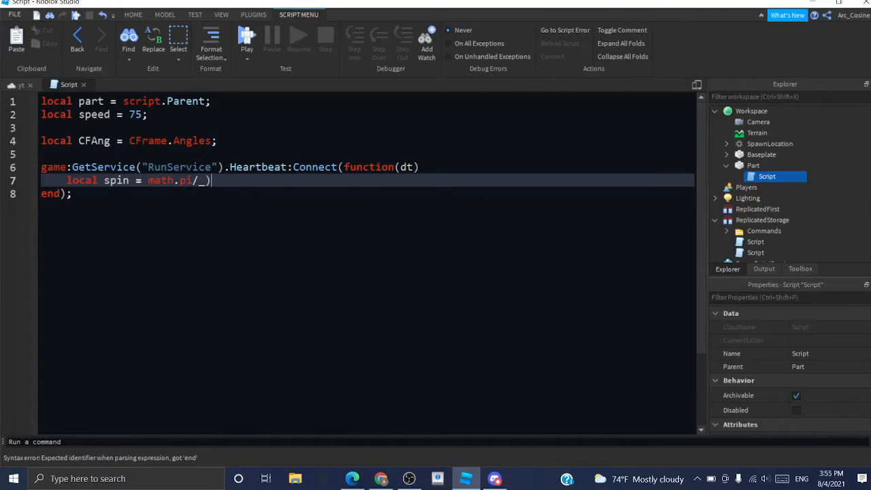
type("(100/speed")
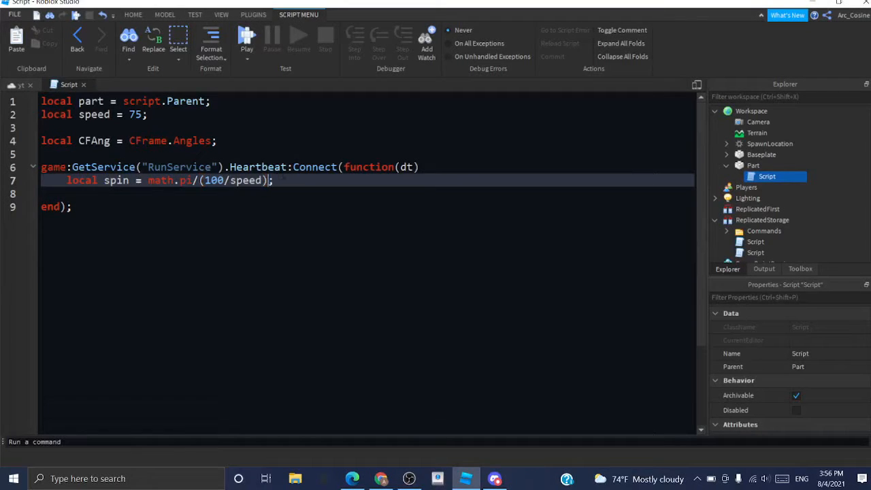
type("*dt")
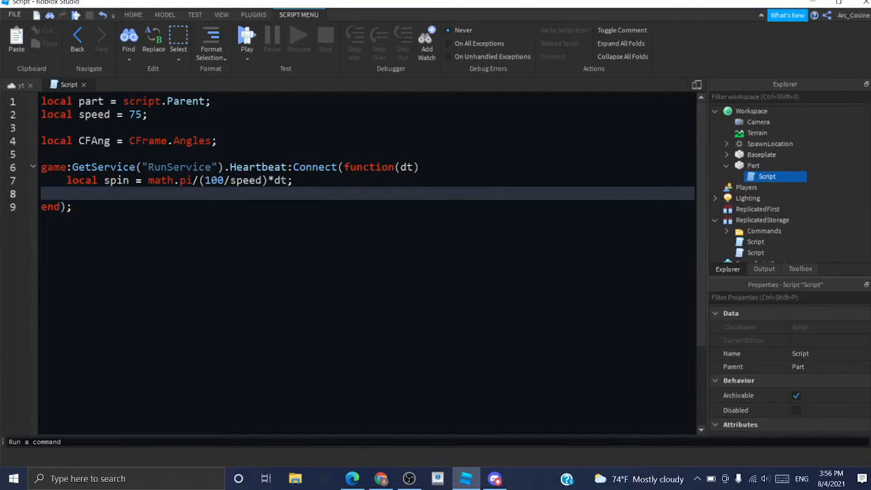
Set part.CFrame = part.CFrame * CFAng(0, 0, sp...) inside the function.
type("part.CFrame = part.")
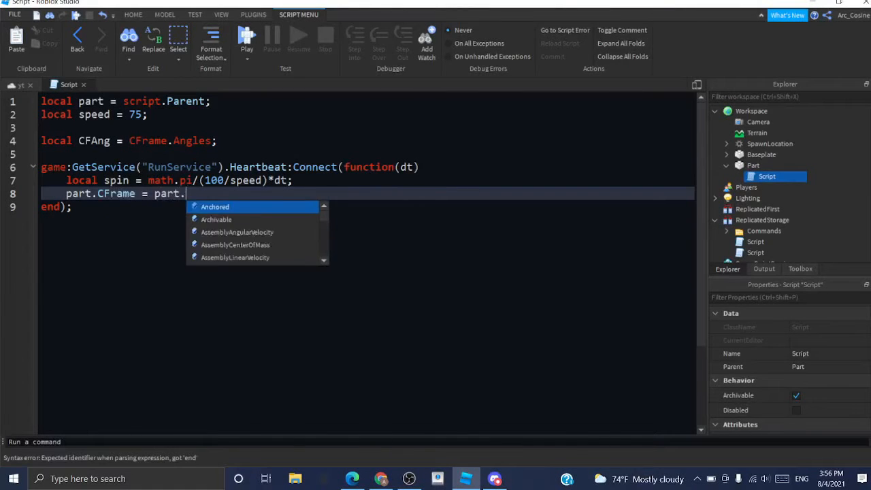
type("CFrame * C")
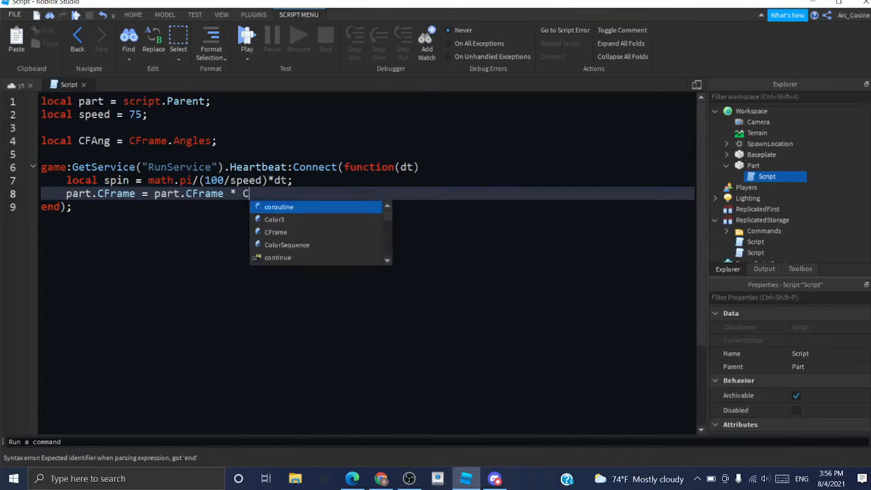
type("FAng()")
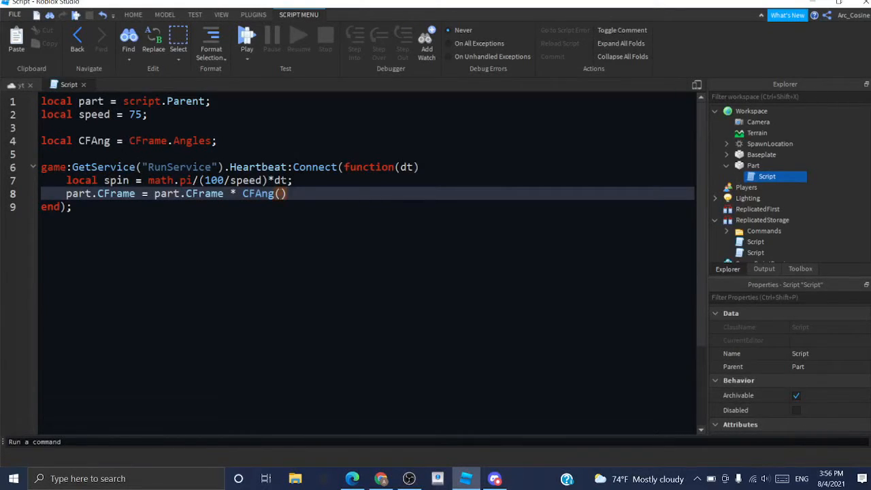
type("0, 0, sp")
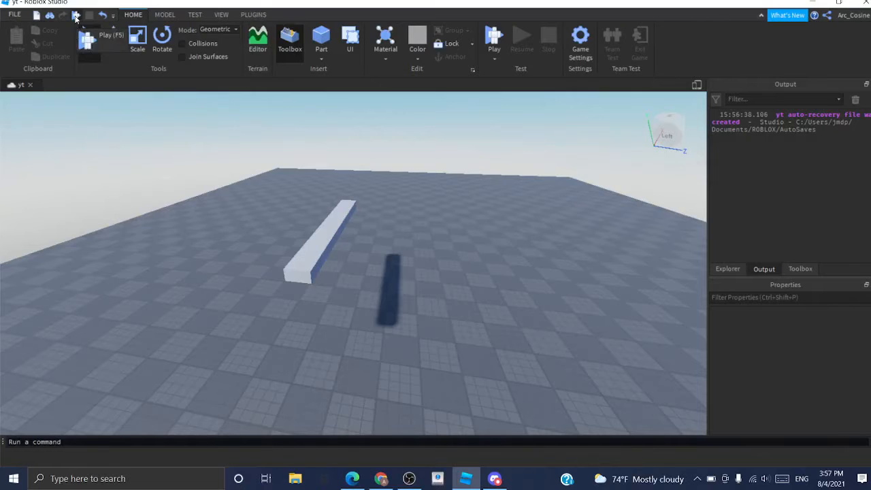
Run Play then Stop, and reopen the Part's Script from the Explorer.
left_click(493, 37)
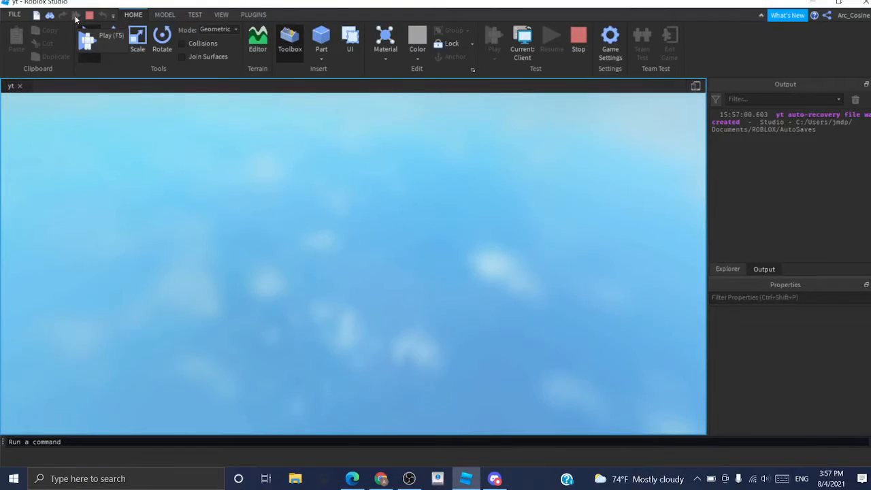
left_click(105, 35)
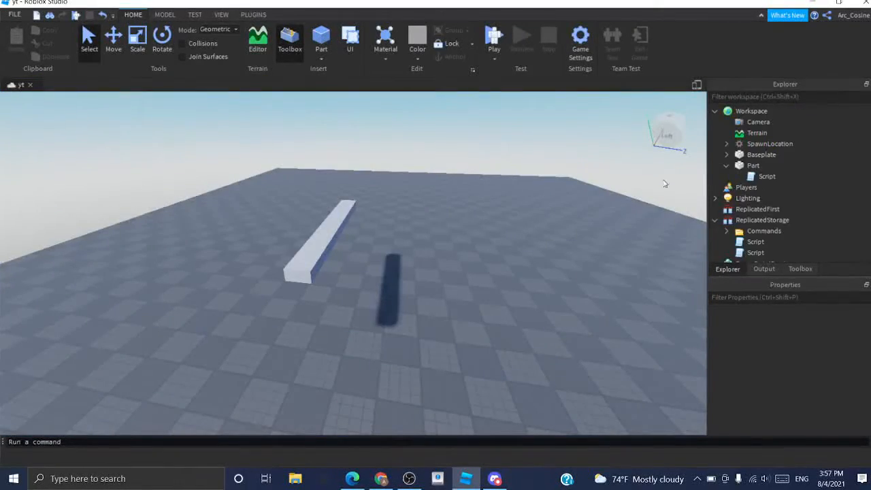
double_click(766, 177)
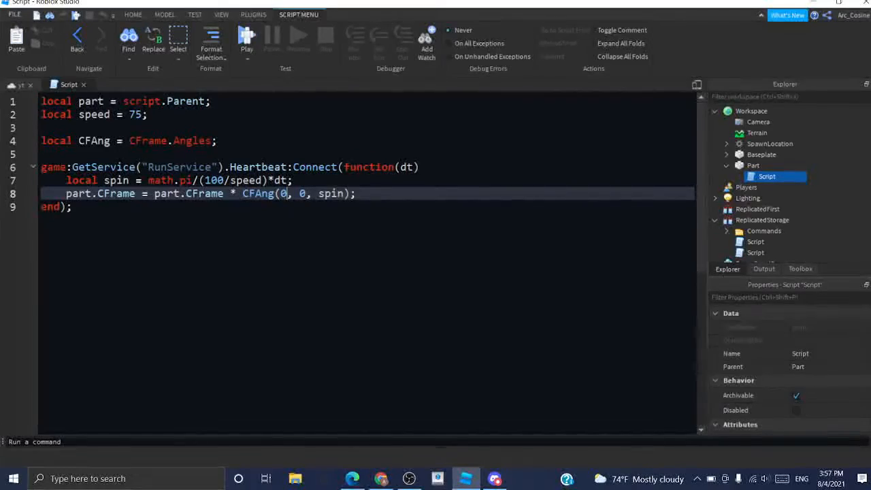
Complete the CFAng call with spin, playtest again, and return to the Explorer.
type("spin")
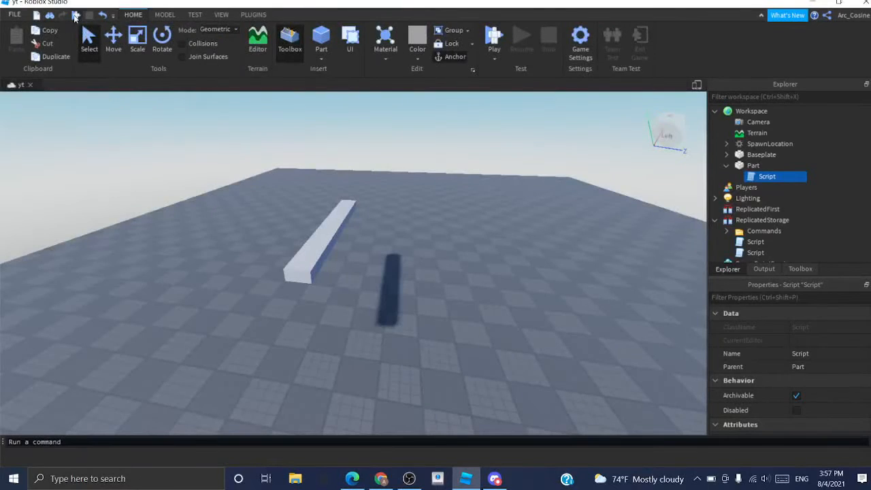
left_click(493, 37)
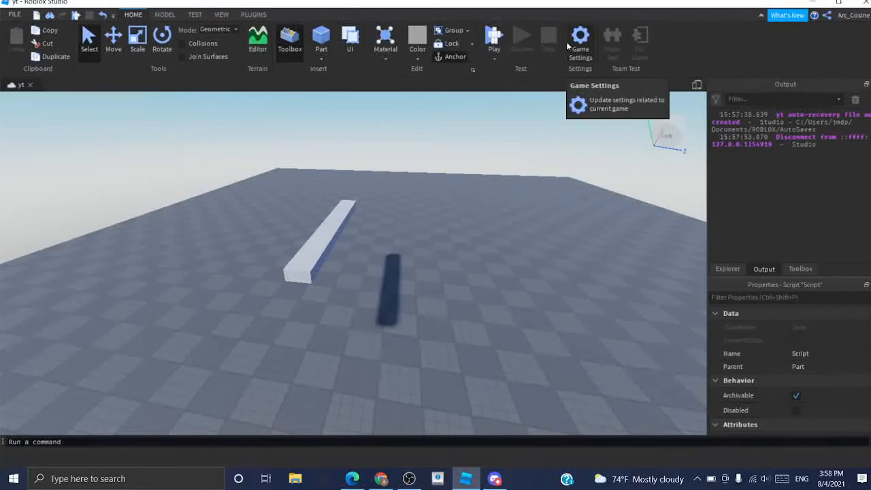
left_click(727, 268)
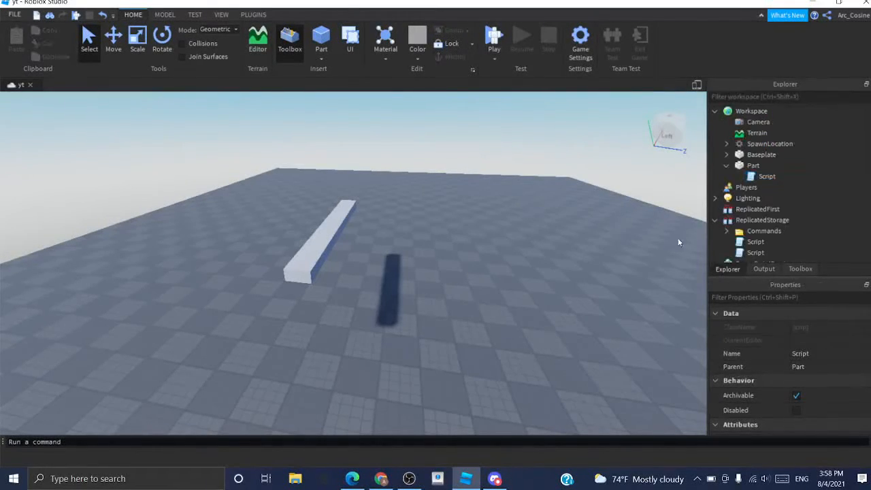
Open the Part script inside SpinParts, select all, and right-click it to delete.
left_click(774, 111)
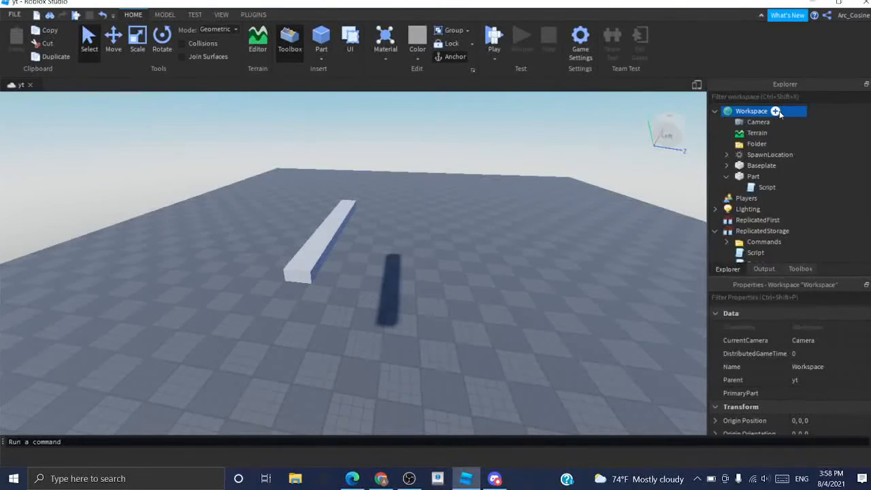
left_click(756, 143)
type("SpinParts")
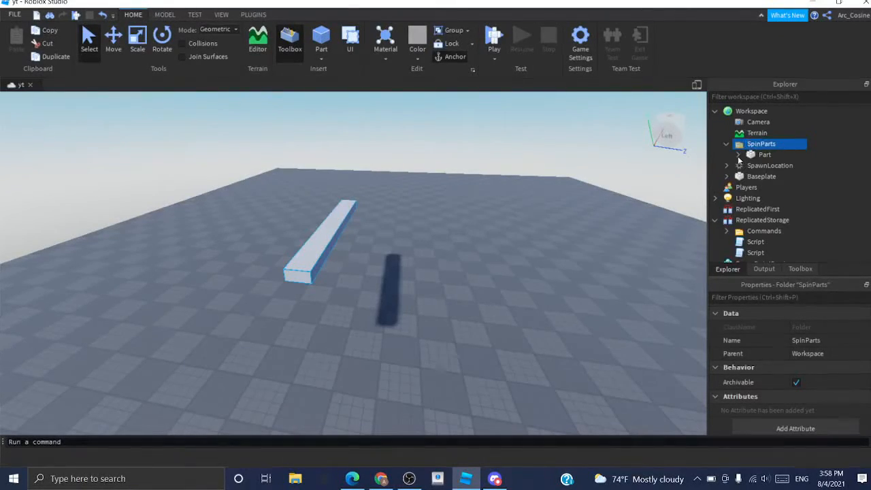
double_click(777, 165)
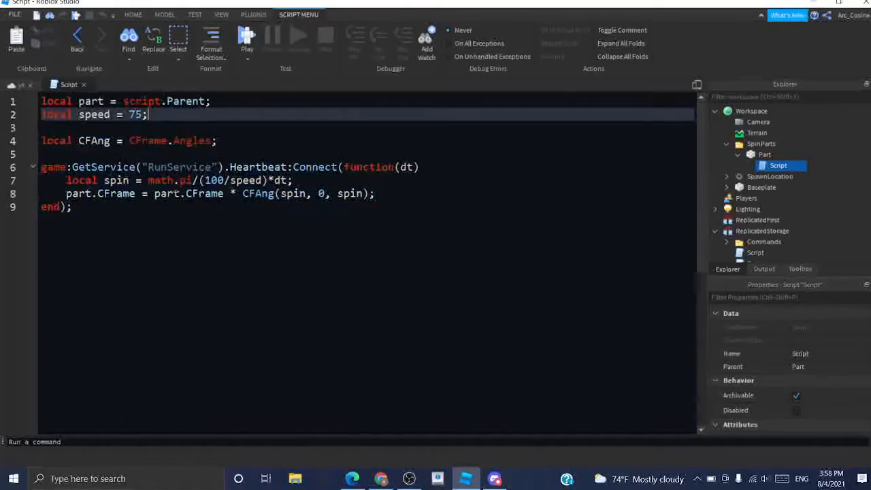
key("ctrl+a")
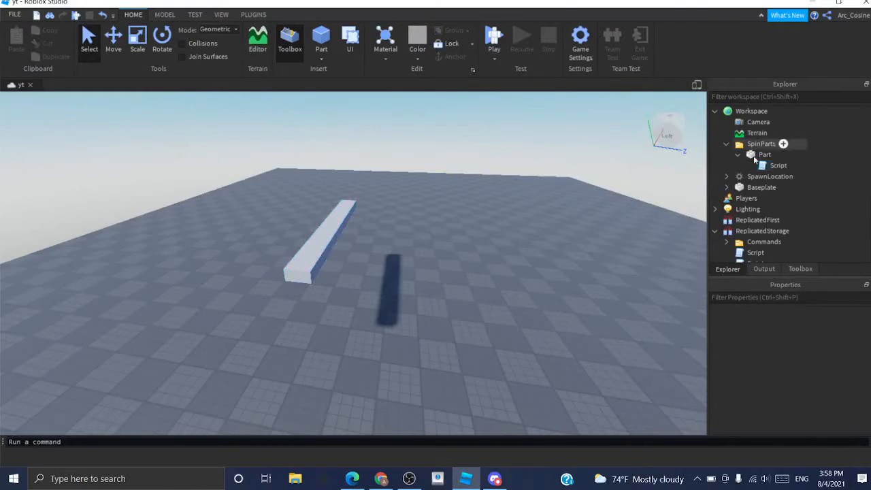
right_click(764, 154)
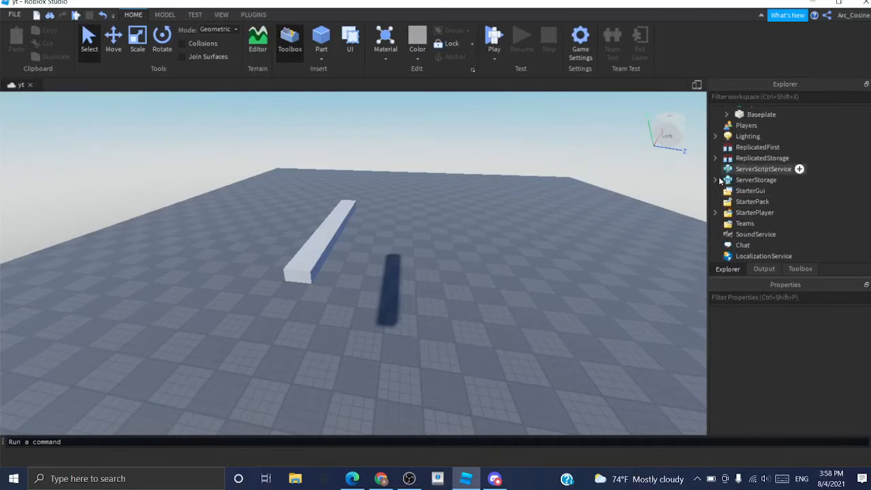
Insert a Script under ServerScriptService and rename it SpinPartsHandler.
left_click(763, 169)
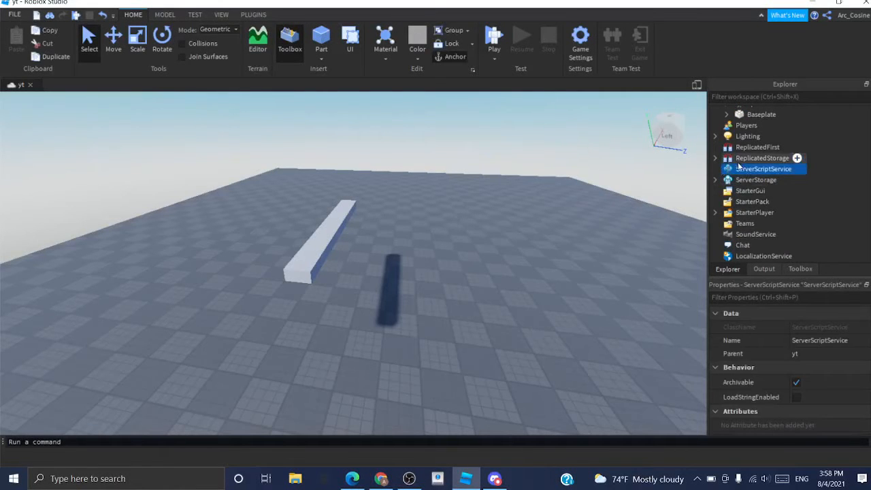
left_click(796, 158)
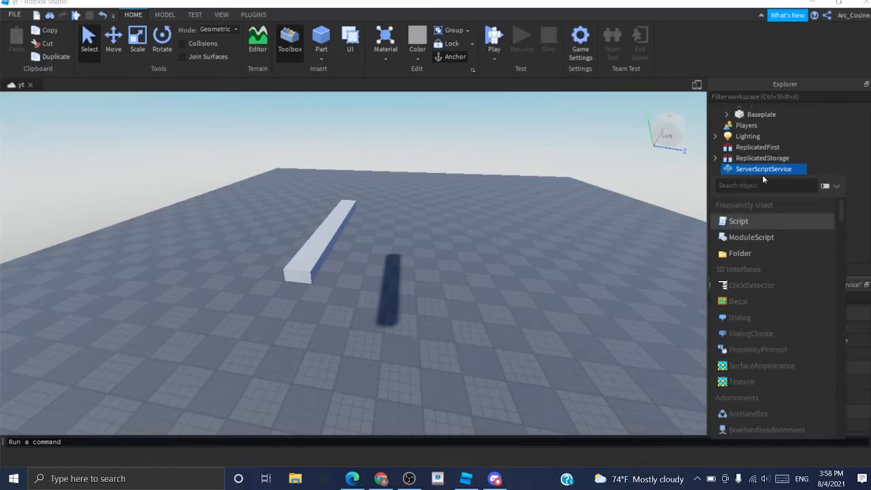
left_click(738, 221)
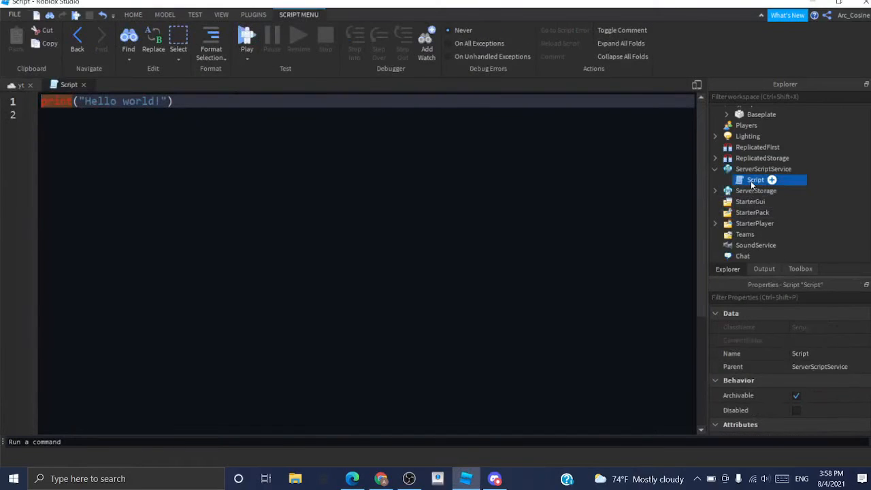
double_click(755, 179)
type("pinPartsHandler")
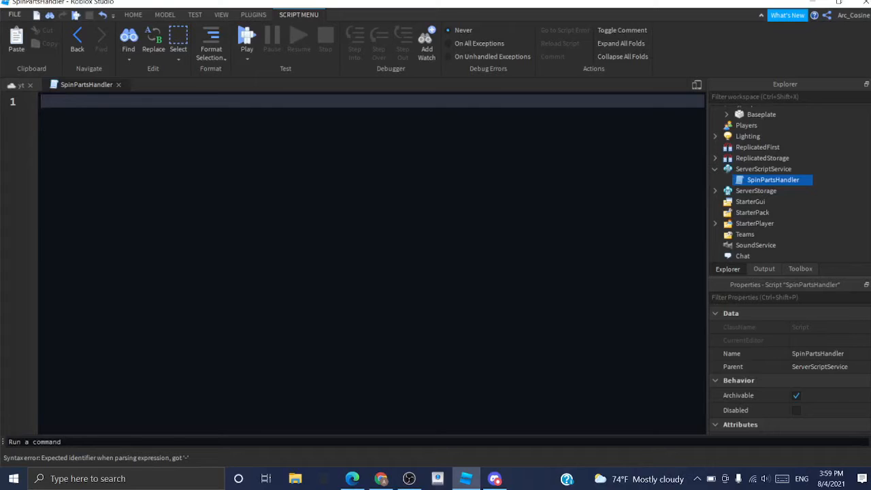
Add a comment header and 'local RunService = game:GetService("RunService")'.
type("--")
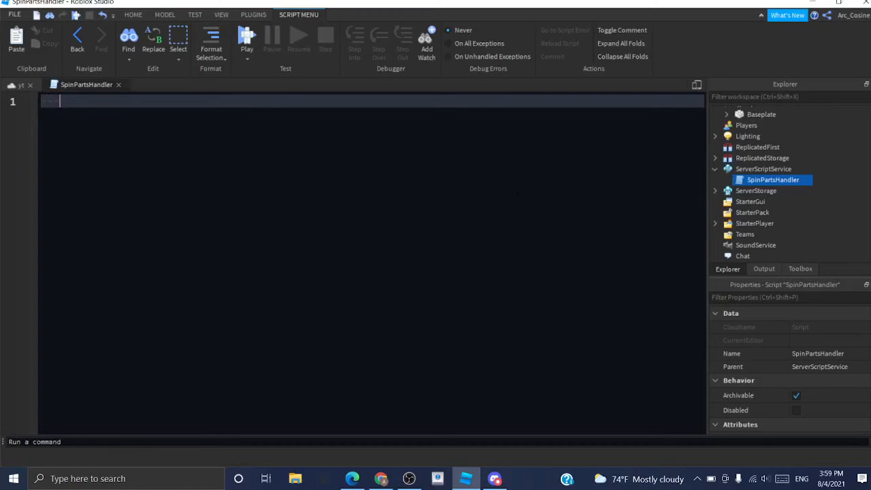
type("loa")
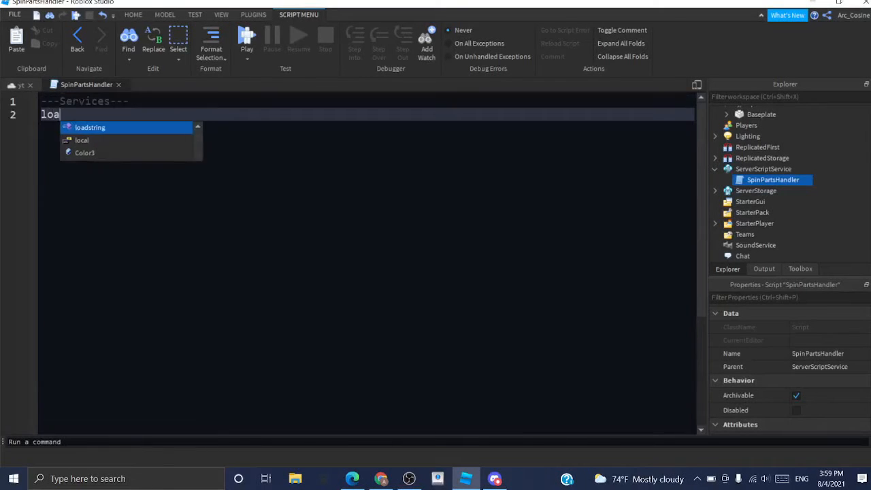
type("local Runse")
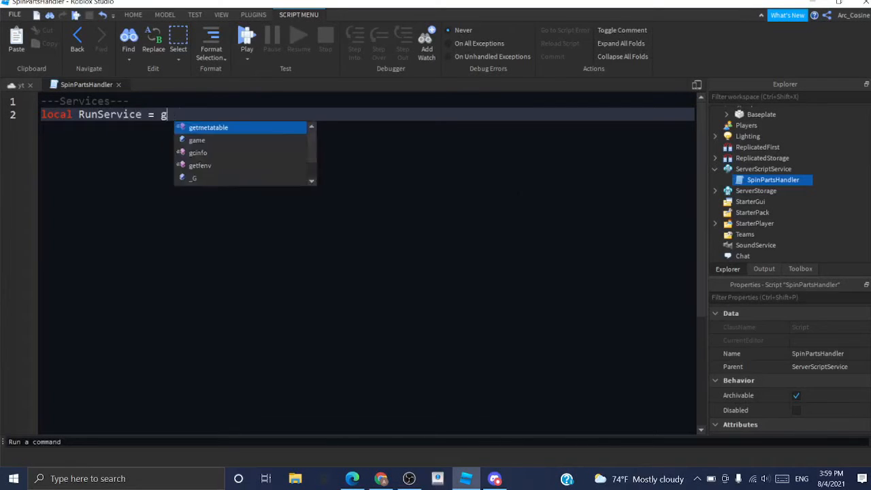
type("ame:GetService(\"RunSeric\");")
type("local")
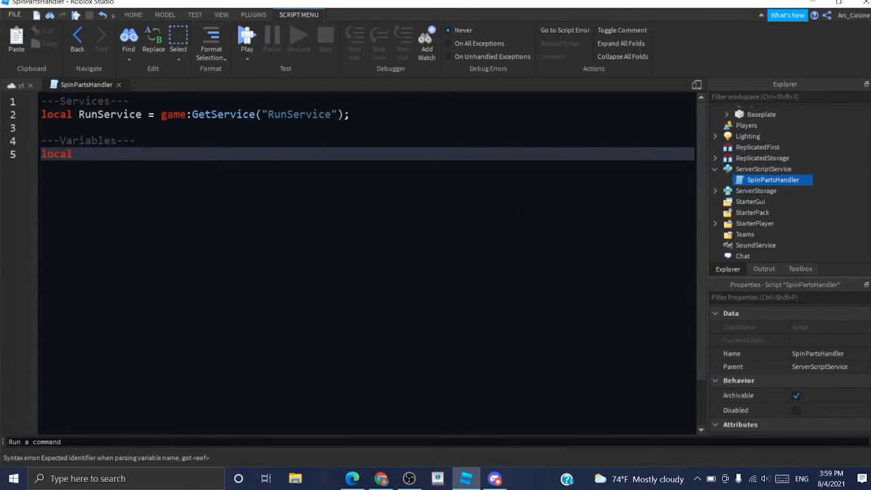
left_click(715, 110)
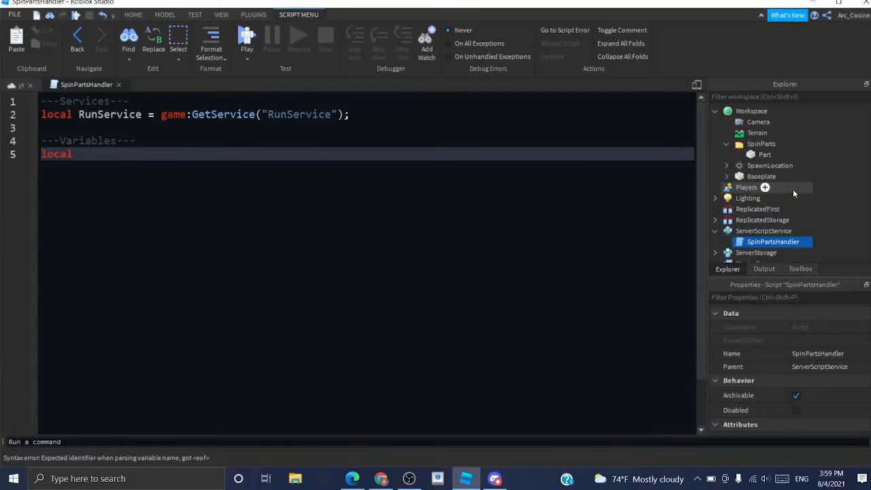
Declare the SpinParts folder and Speed 75, then start a Connections section.
type("SpinParts = workspace:WaitForChild(\"SpinParts\");")
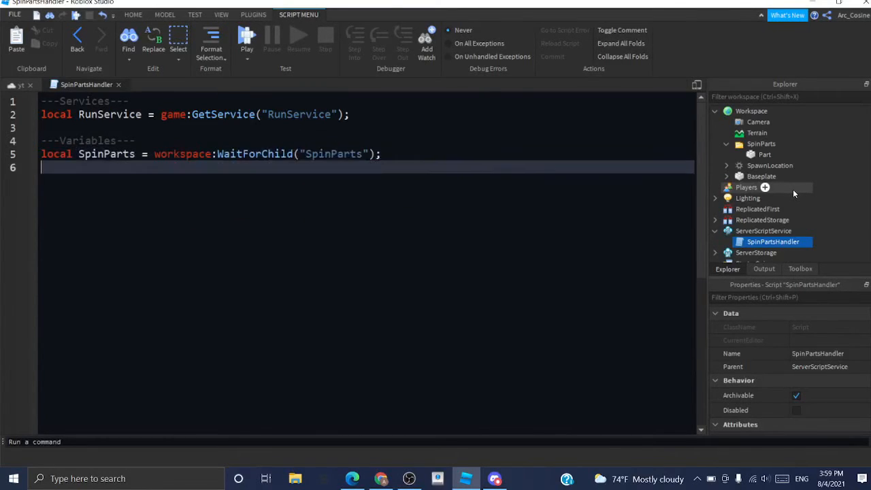
type("local SP")
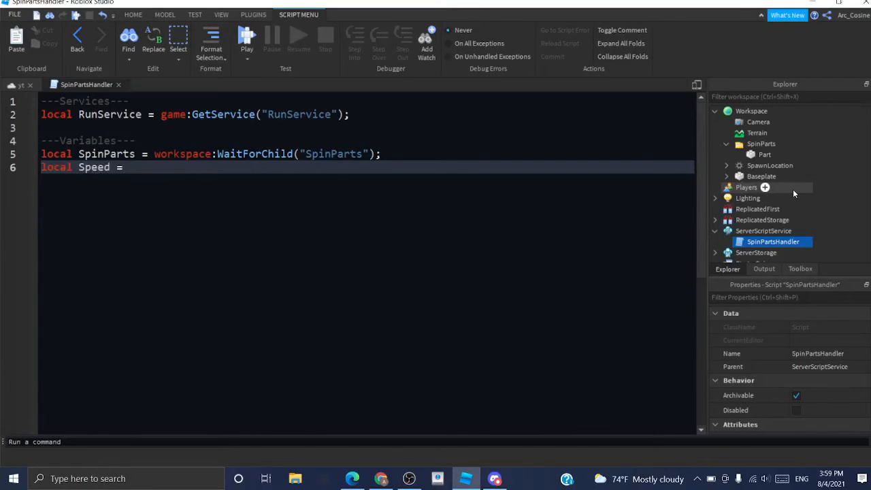
type("75;")
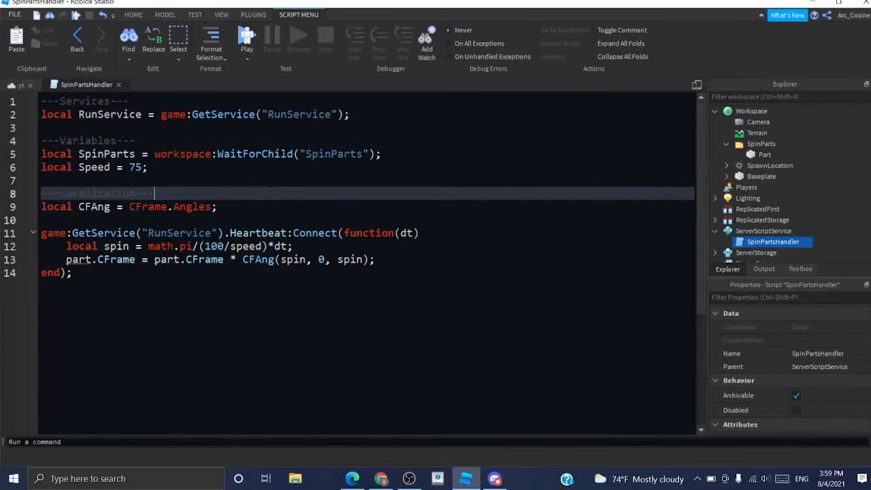
key("enter")
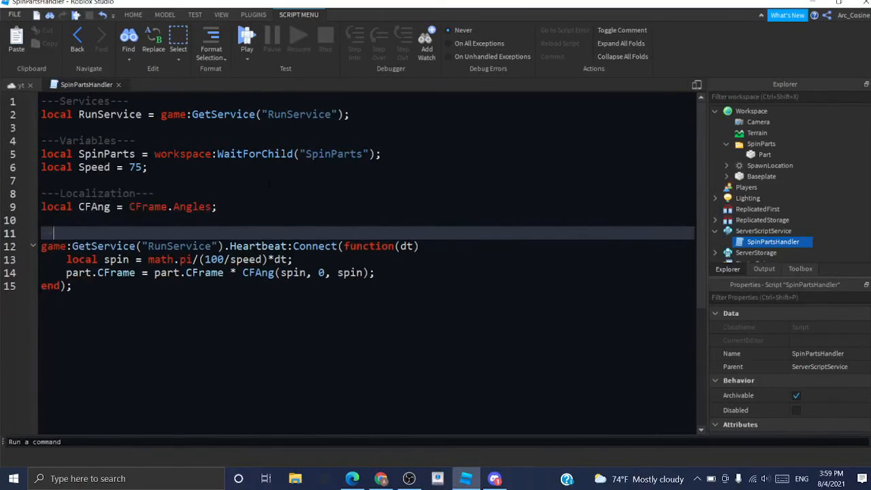
type("---Connections---")
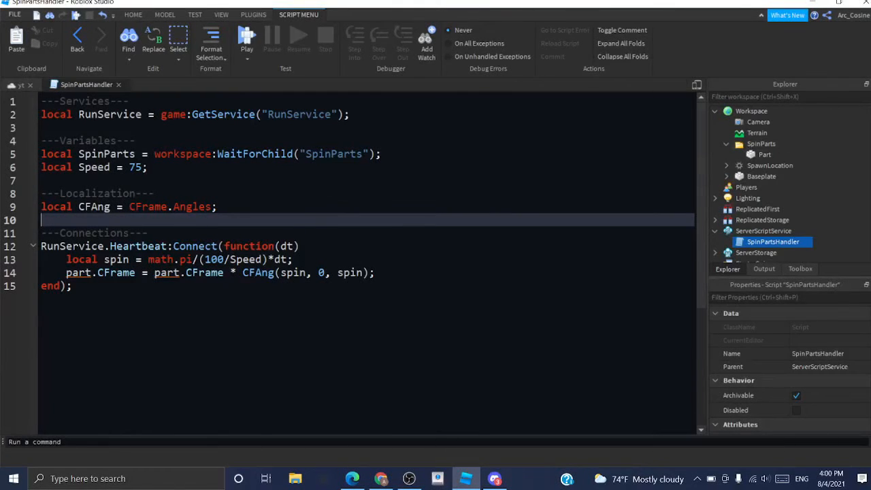
Loop the Heartbeat spin code over every child via 'for _, part in pairs(SpinParts:GetChildren())'.
type("for _,")
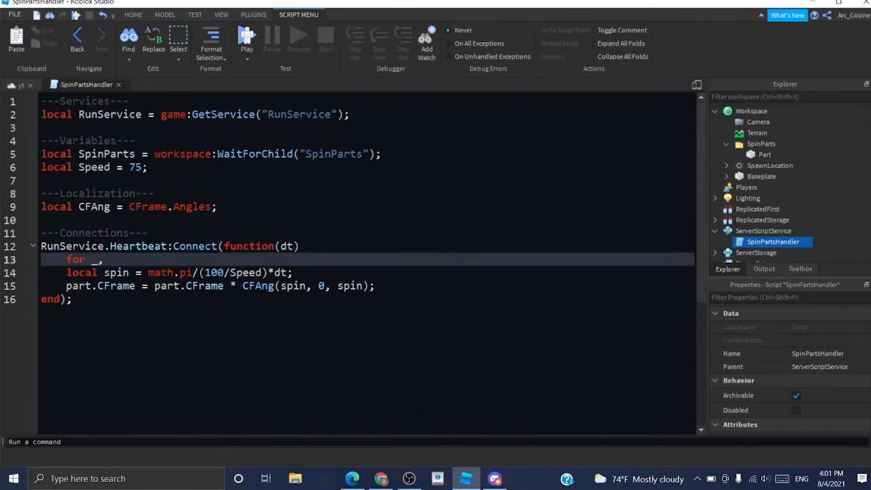
type("part in pai")
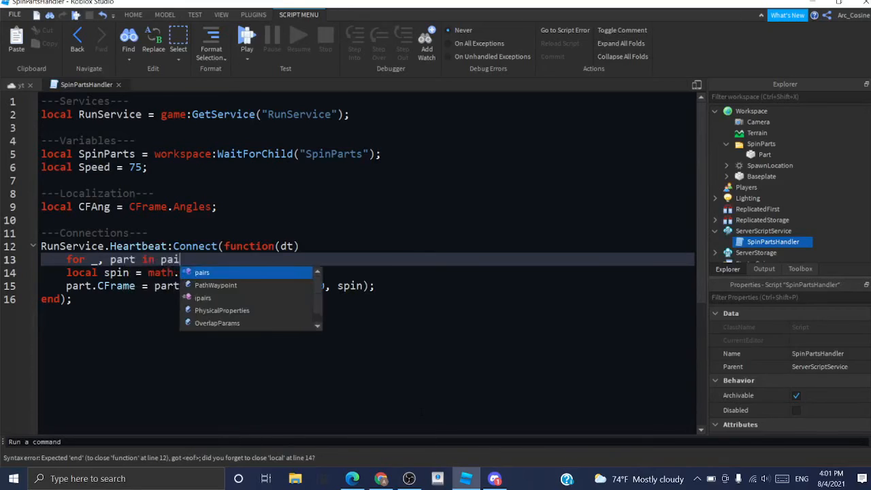
type("rs(SpinPart")
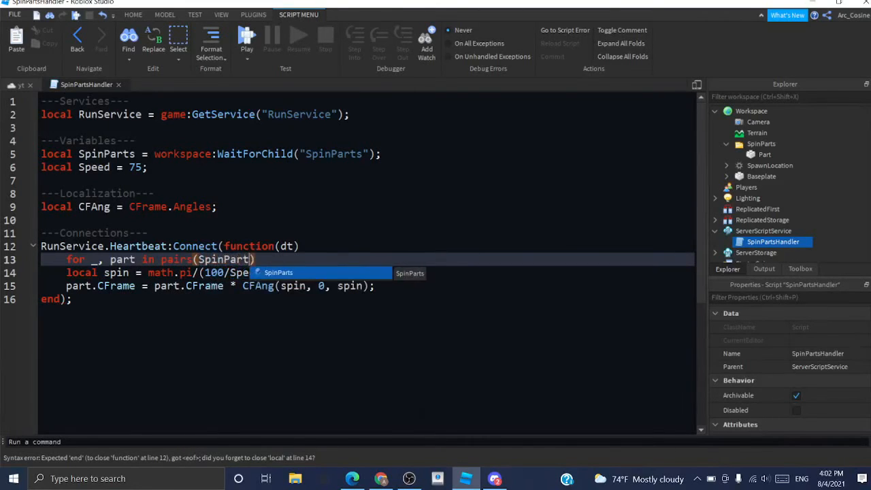
type(":GetChildren()")
type("end;")
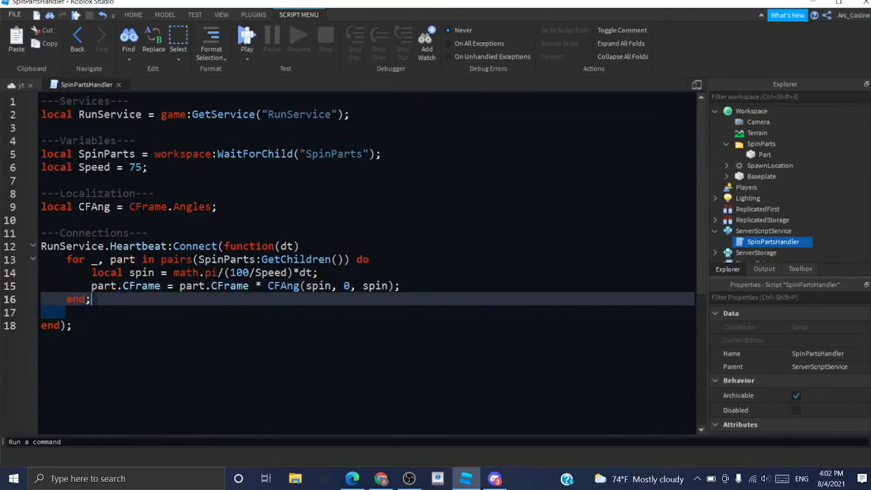
key("Backspace")
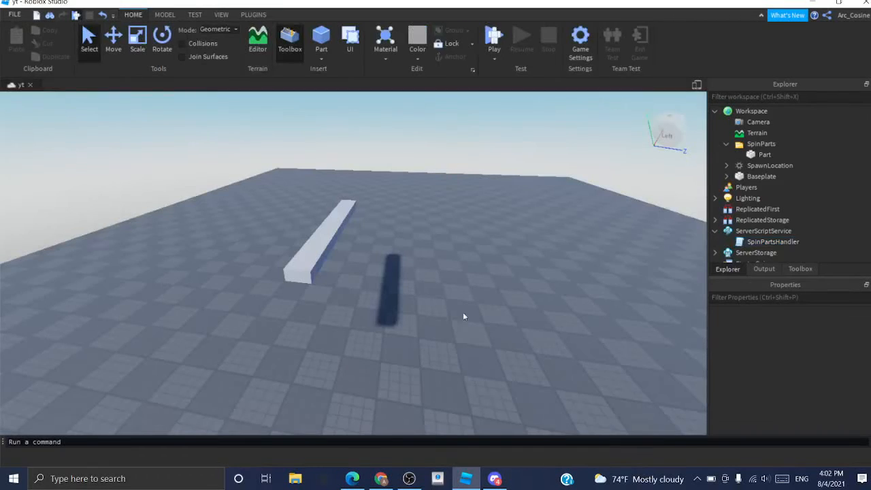
Select the existing bar and launch a Play test of the three-beam place.
left_click(493, 37)
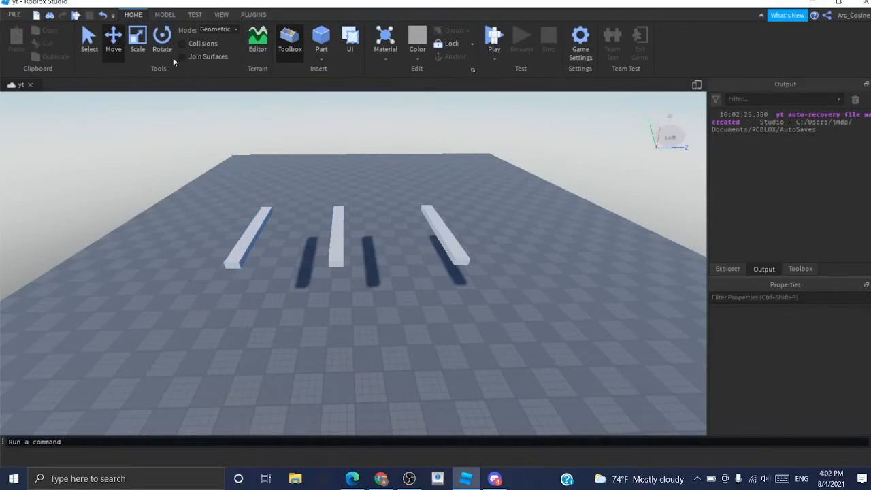
left_click(494, 37)
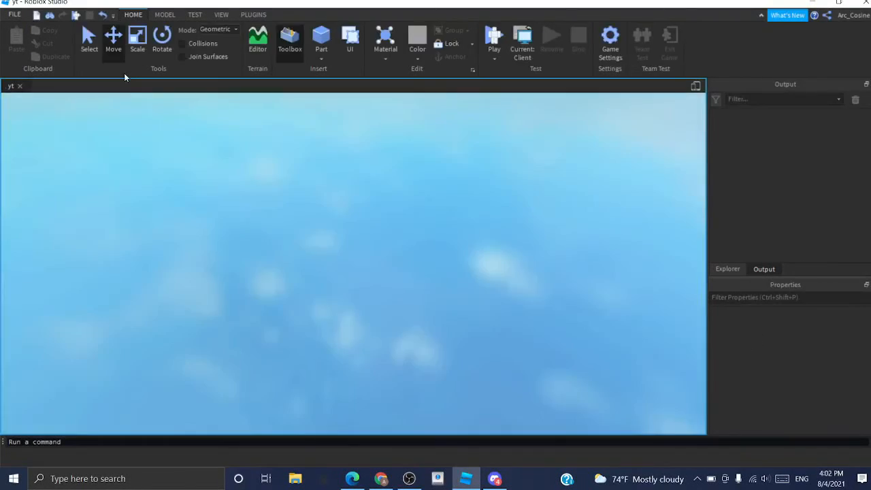
left_click(494, 37)
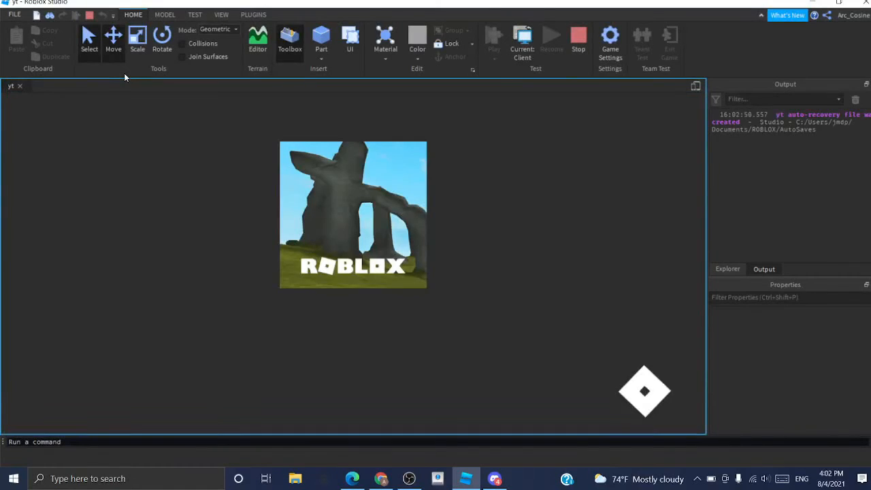